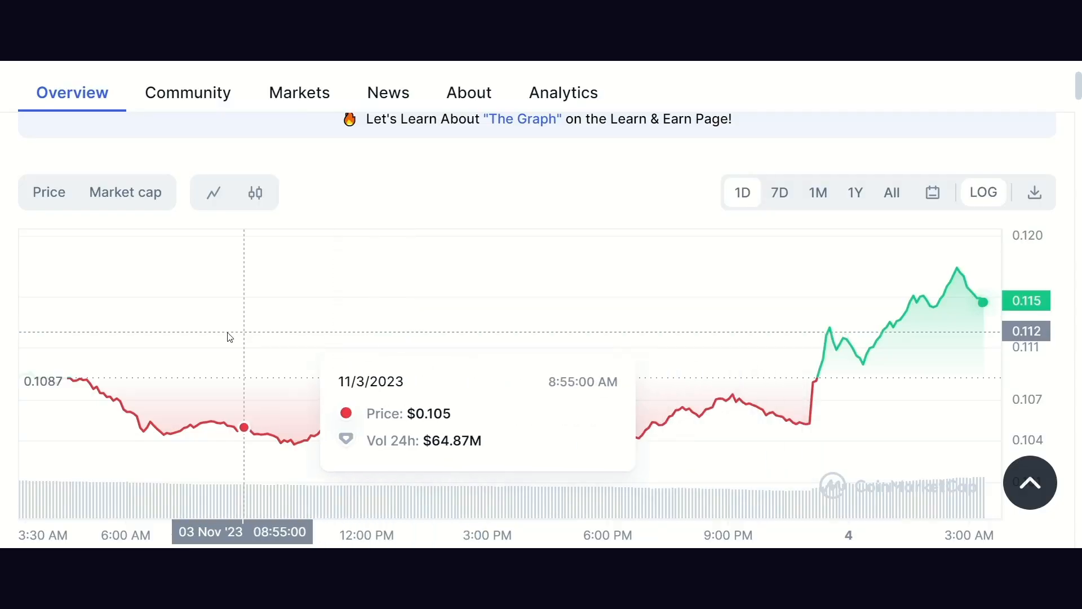
- Show GRT's entire price history on the chart by selecting the All time range
left_click(126, 191)
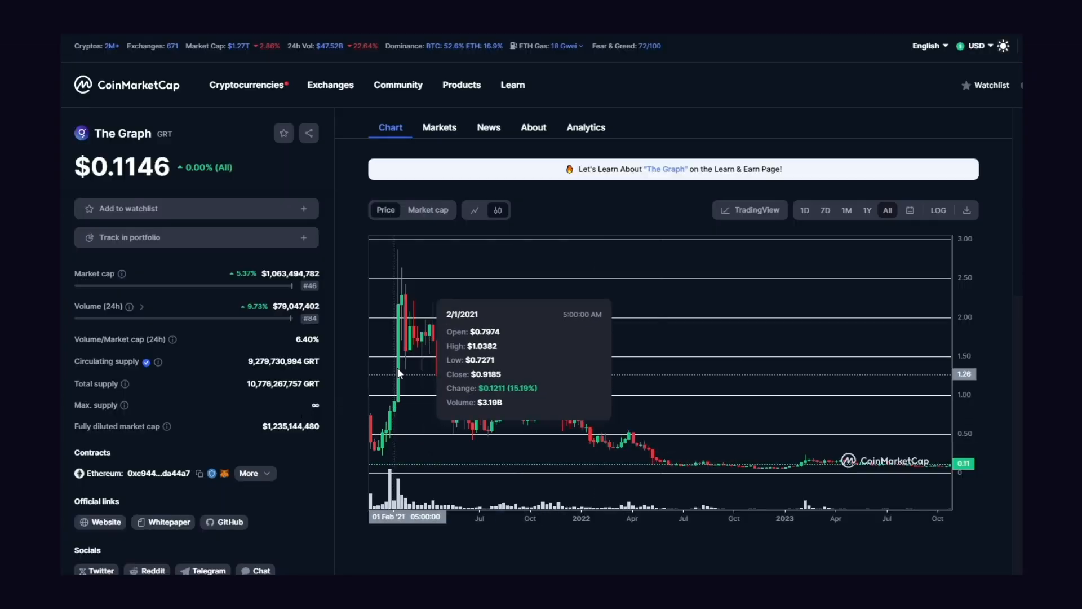
mouse_move(728, 444)
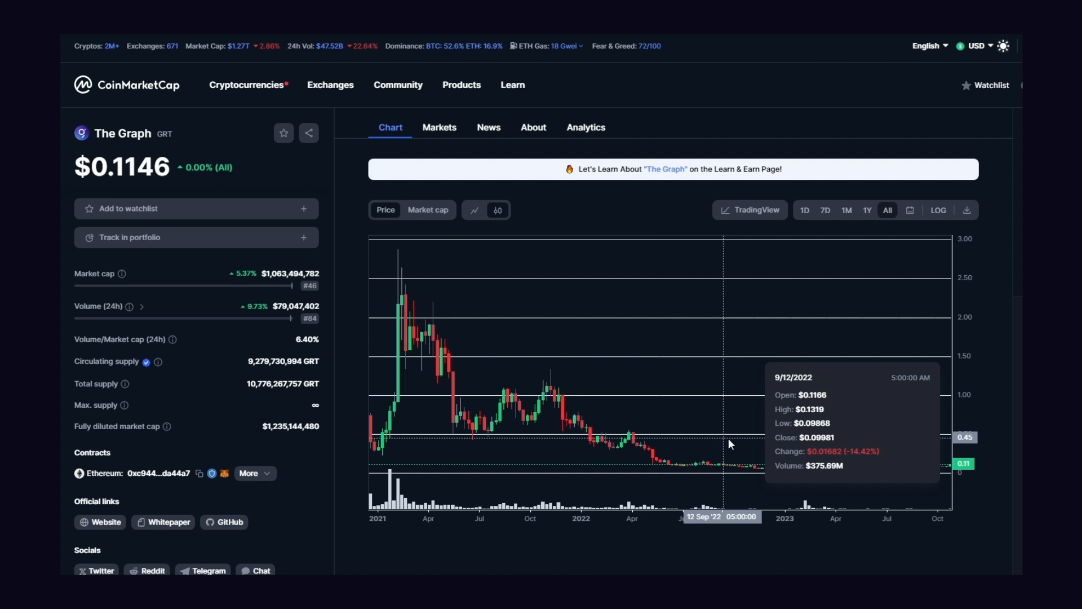
mouse_move(789, 264)
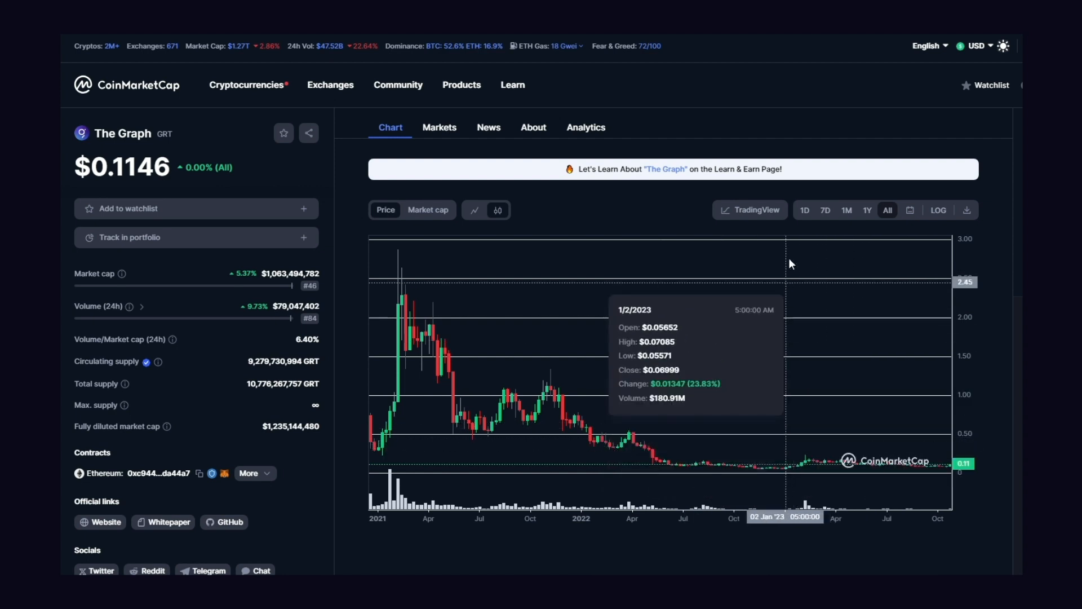
- Narrow the GRT chart to the last day and display the price as a plain line
left_click(804, 210)
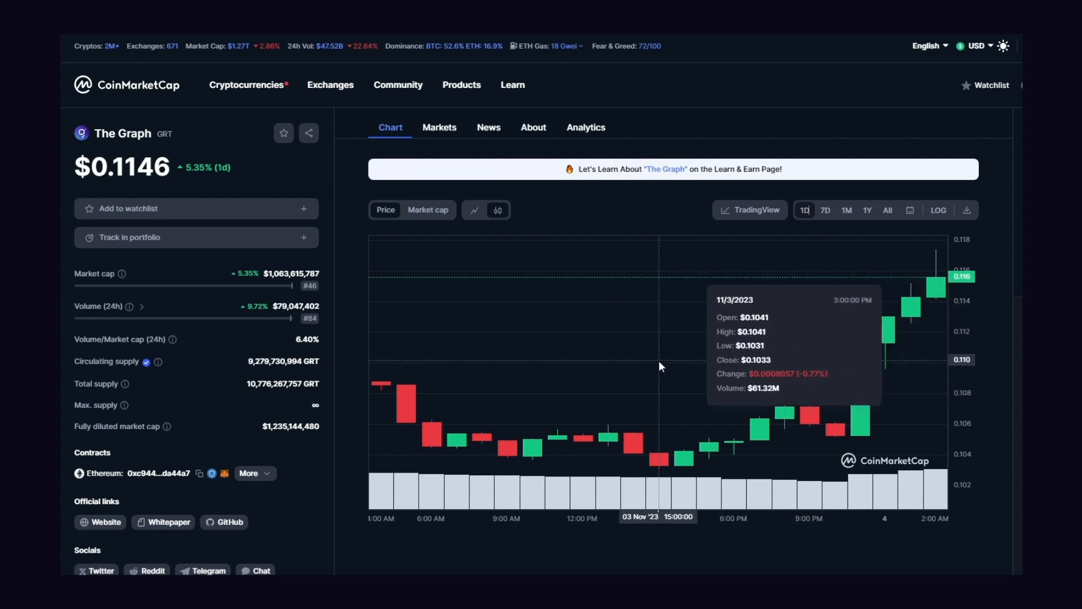
left_click(887, 209)
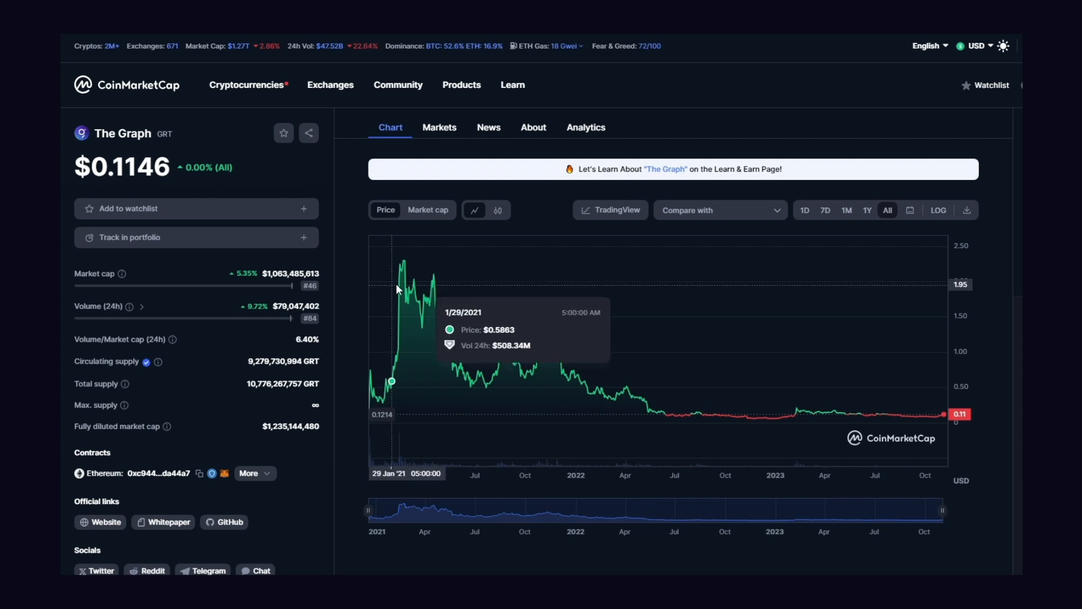
mouse_move(468, 290)
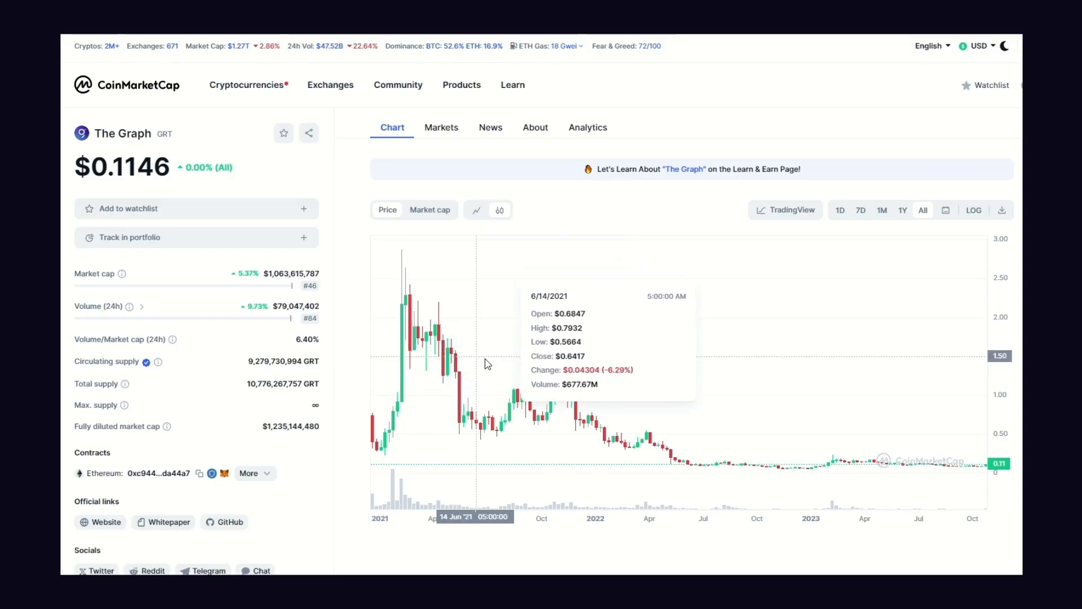
mouse_move(609, 399)
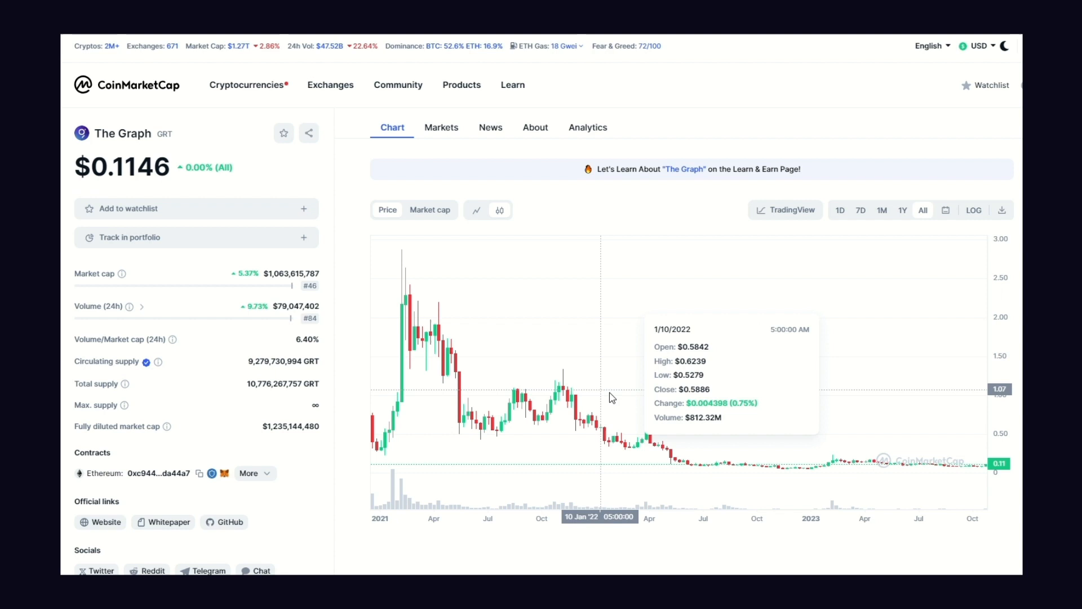
mouse_move(770, 435)
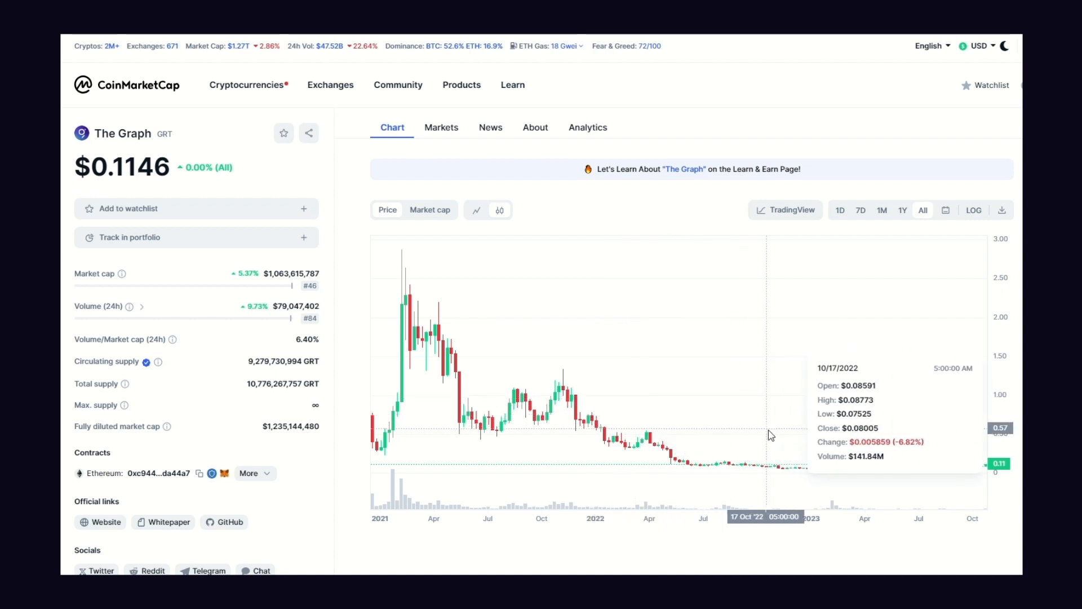
mouse_move(932, 440)
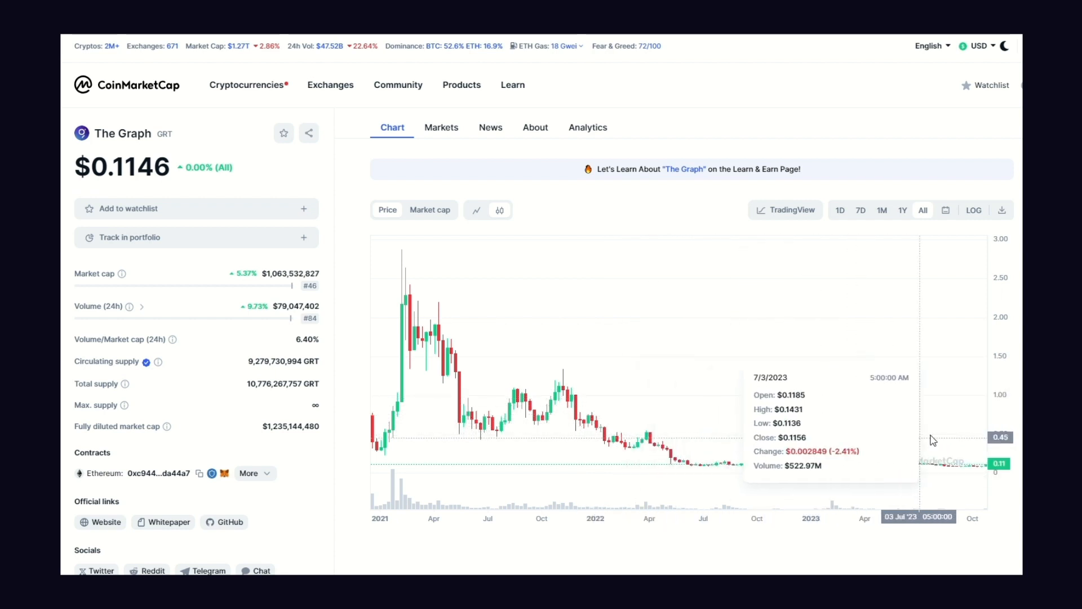
mouse_move(432, 351)
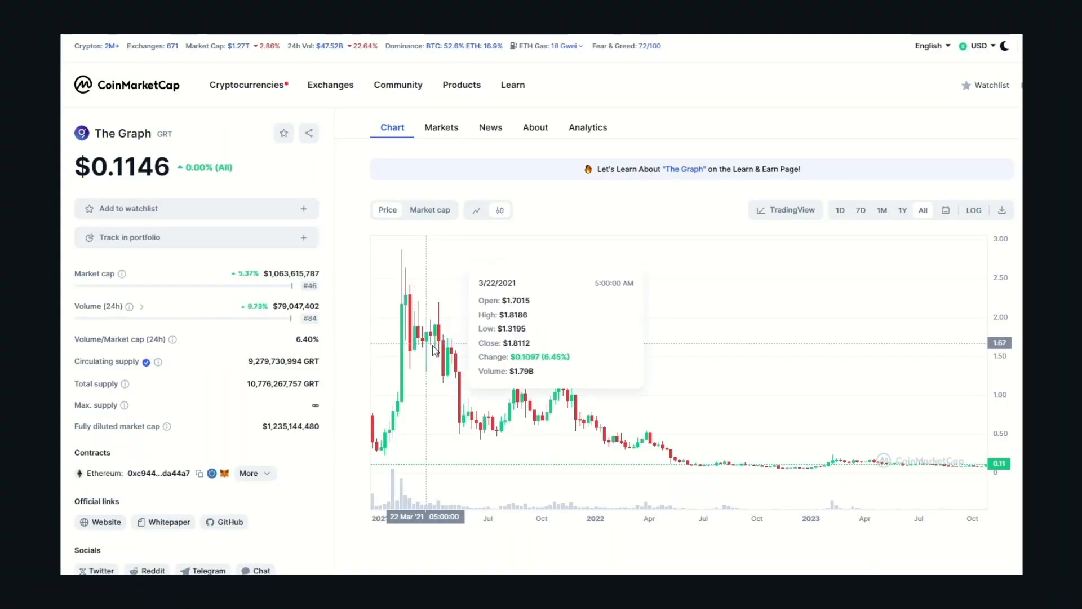
mouse_move(531, 373)
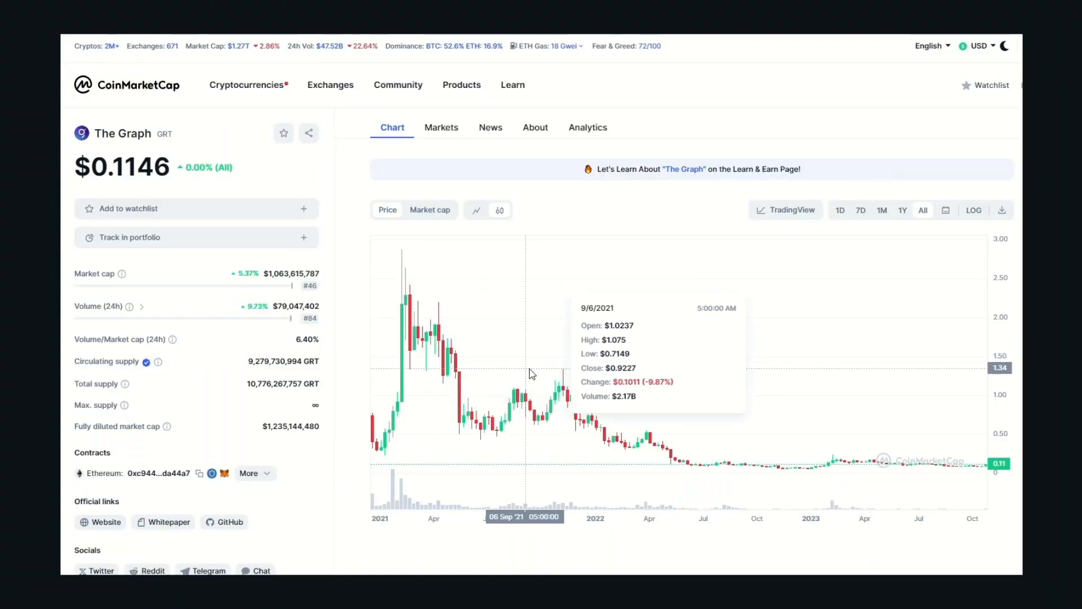
mouse_move(693, 420)
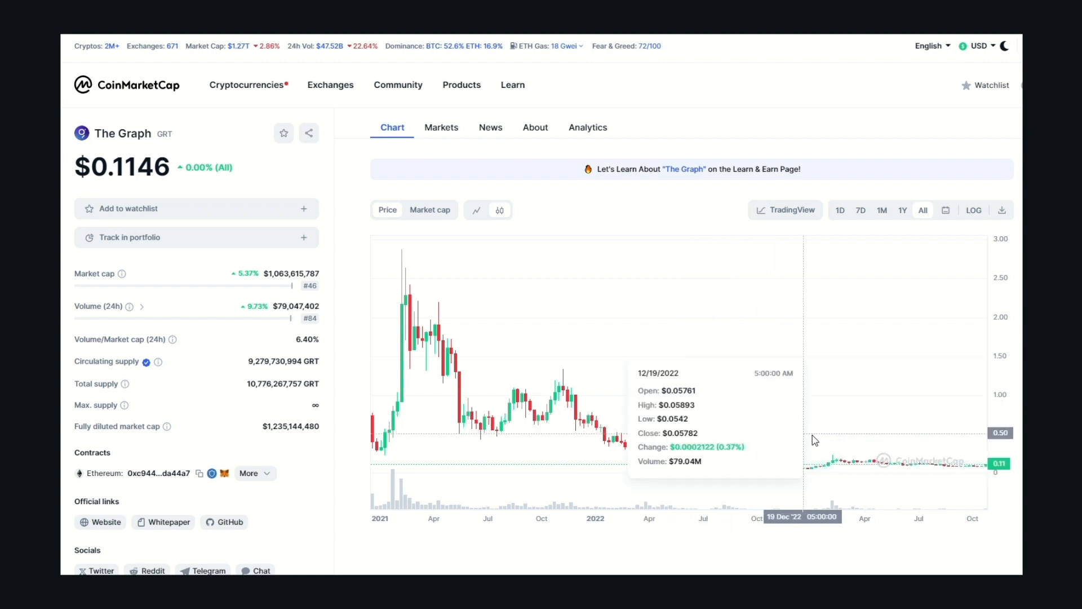
mouse_move(999, 134)
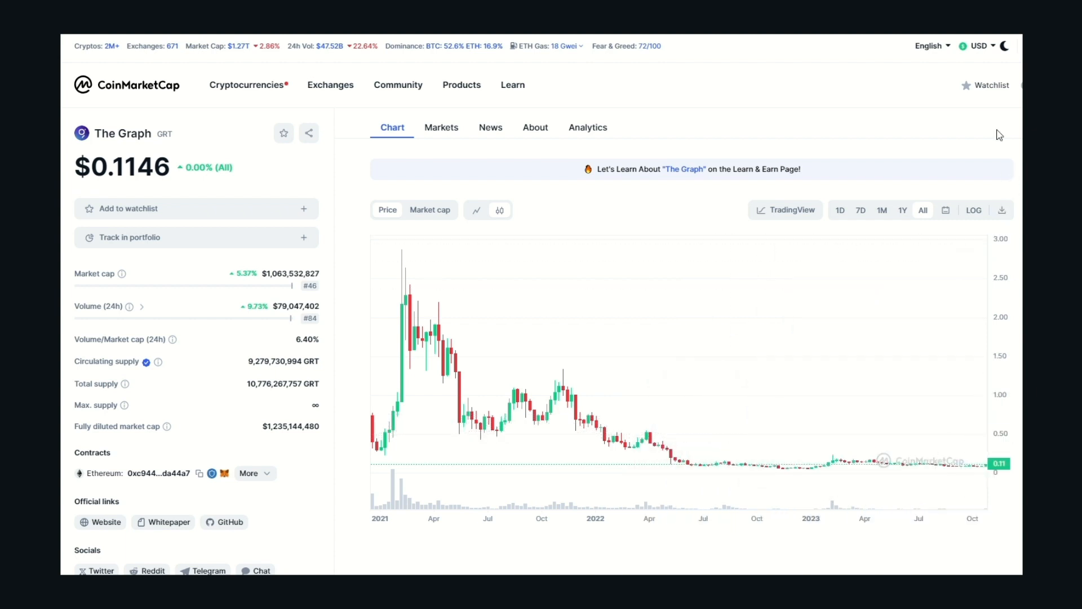
- Scroll down the page before moving to GeckoTerminal's GRT/WETH Uniswap V3 pool
scroll("down", 3)
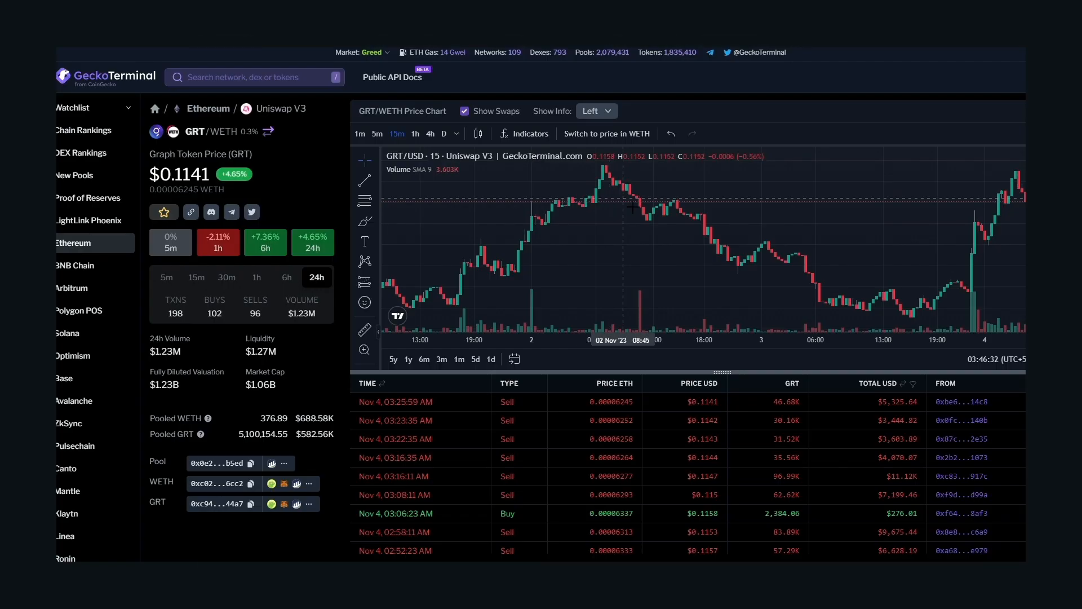
mouse_move(681, 206)
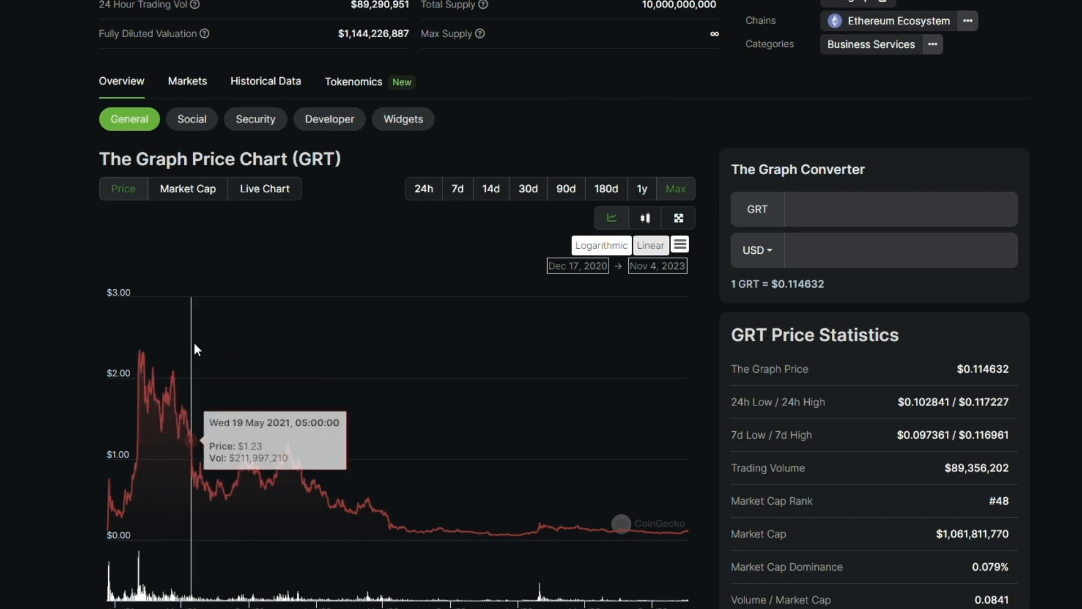
mouse_move(300, 364)
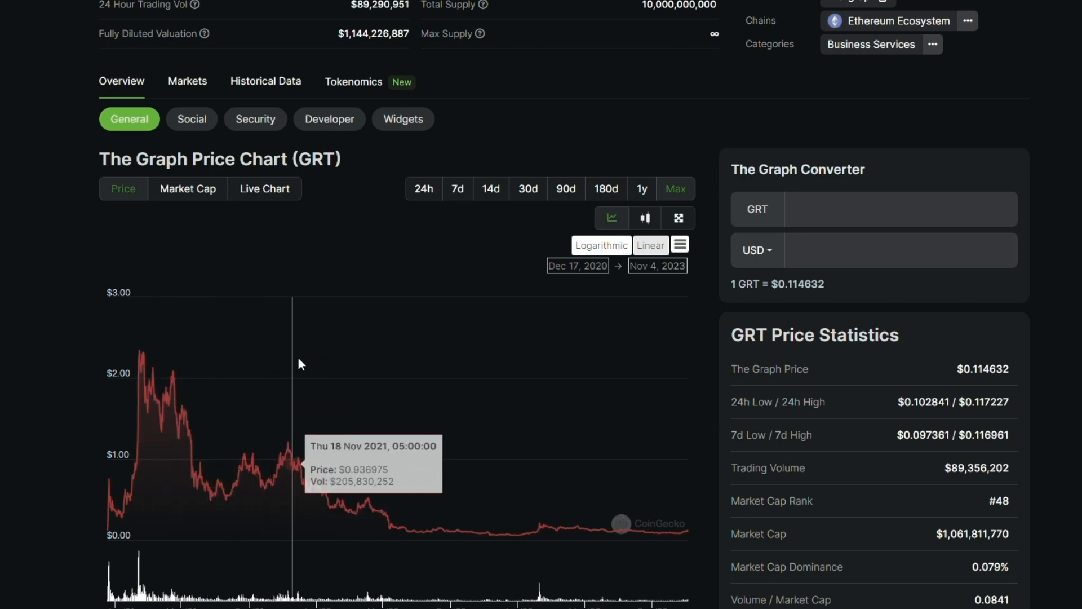
mouse_move(466, 394)
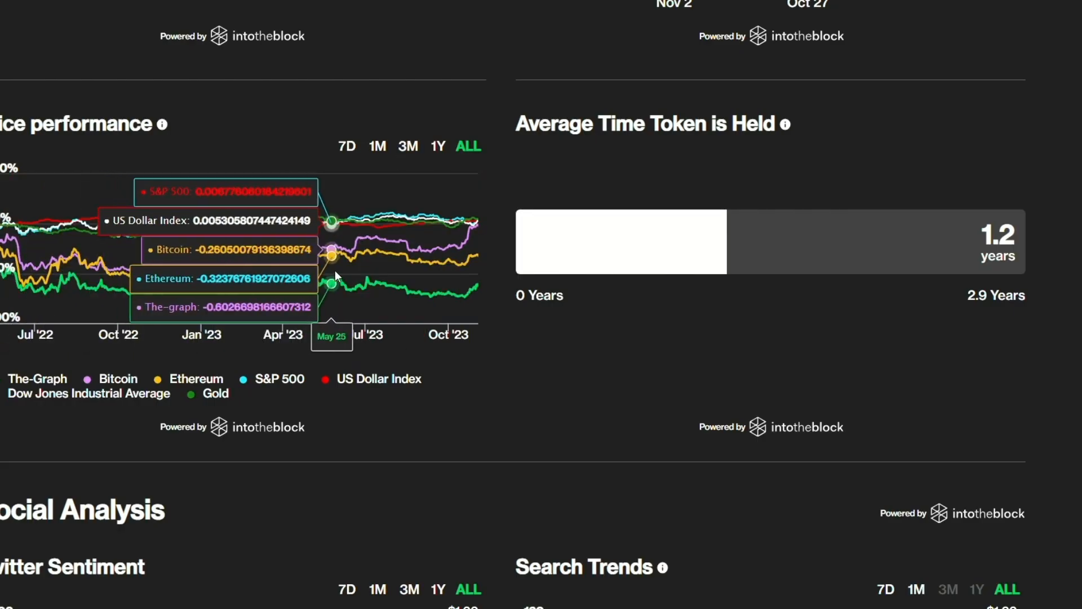
- Scroll down the page while returning to CoinMarketCap's all-time GRT candlestick chart
scroll("down", 3)
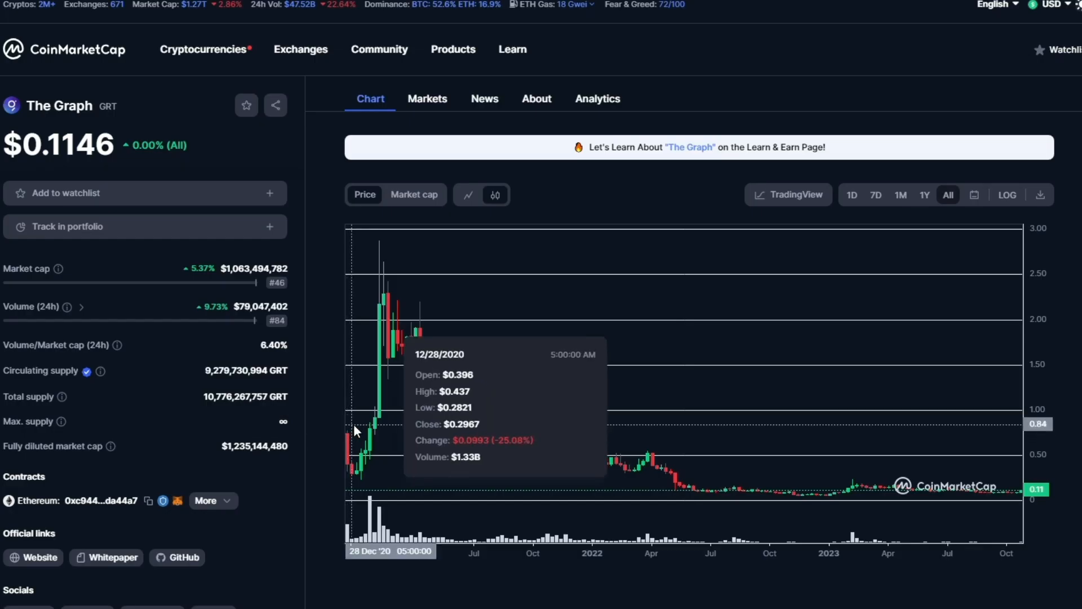
mouse_move(647, 442)
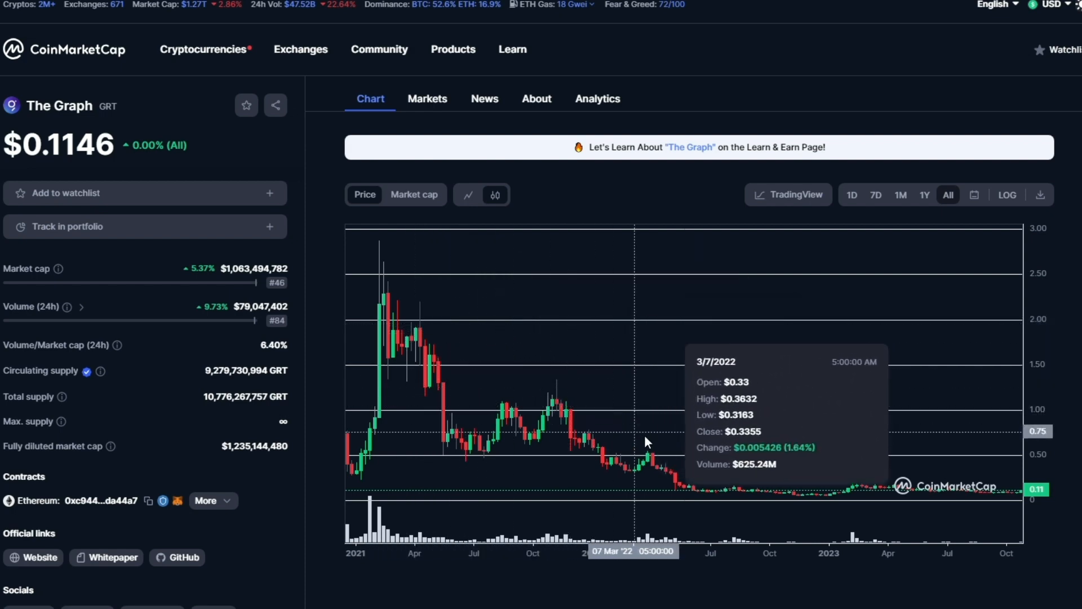